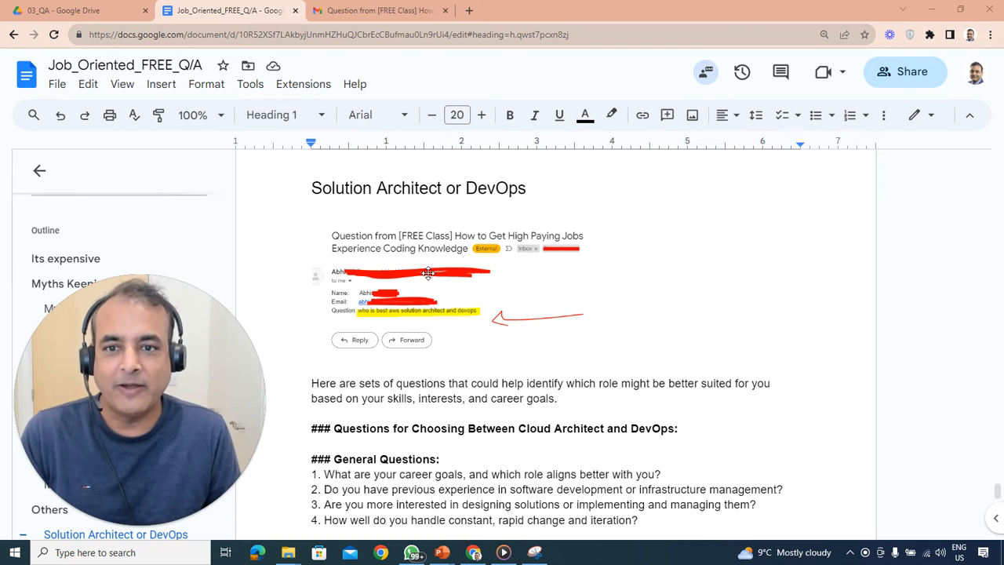
{"action": "mouse_move", "coordinate": [468, 368]}
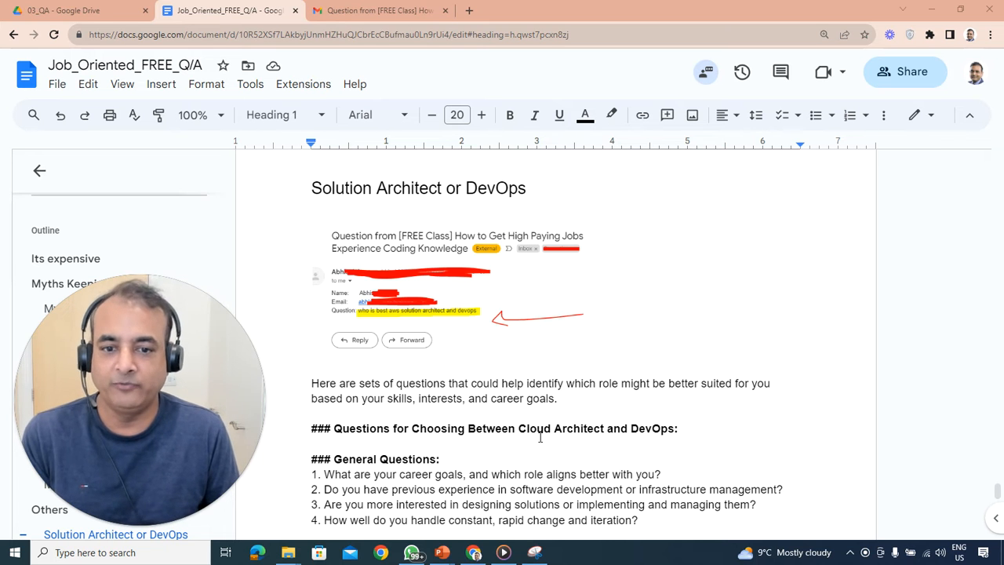
{"action": "mouse_move", "coordinate": [548, 410]}
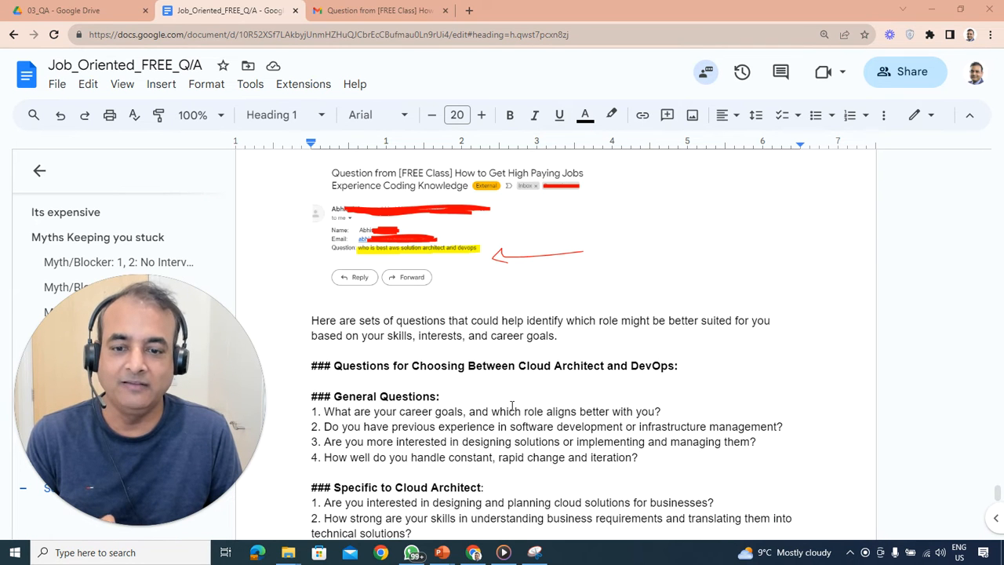
{"action": "scroll", "scroll_direction": "down", "scroll_amount": 3}
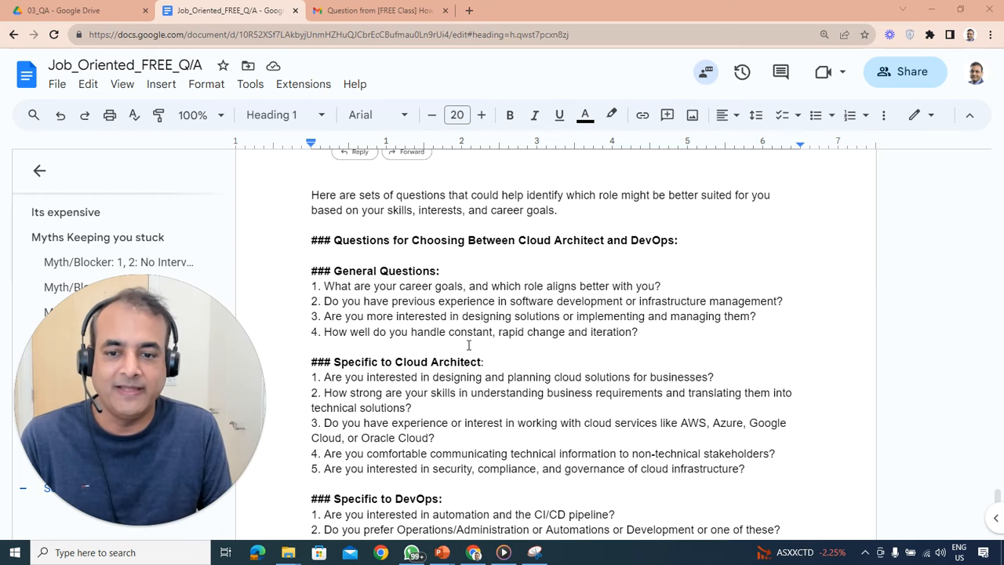
{"action": "scroll", "scroll_direction": "down", "scroll_amount": 3}
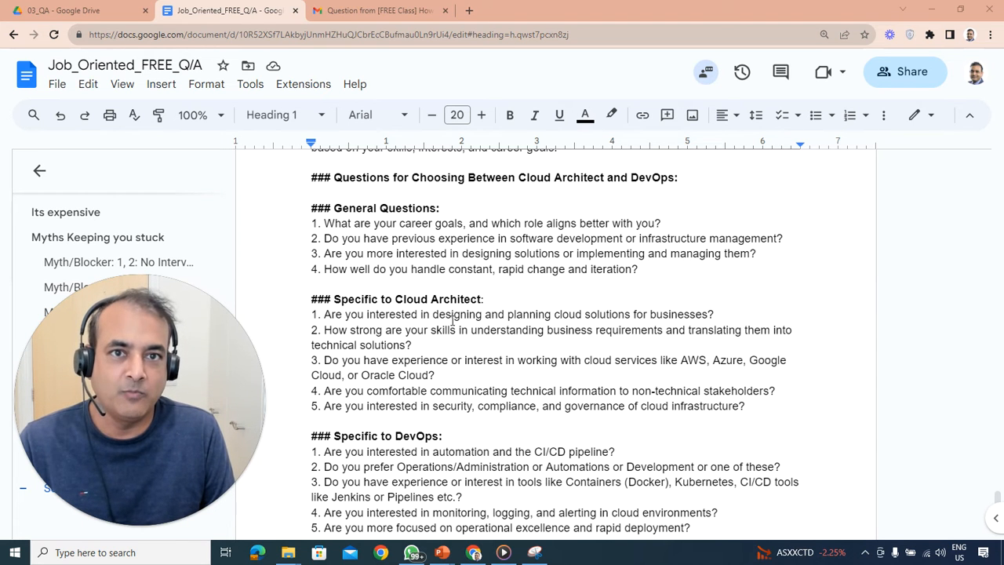
{"action": "scroll", "scroll_direction": "down", "scroll_amount": 3}
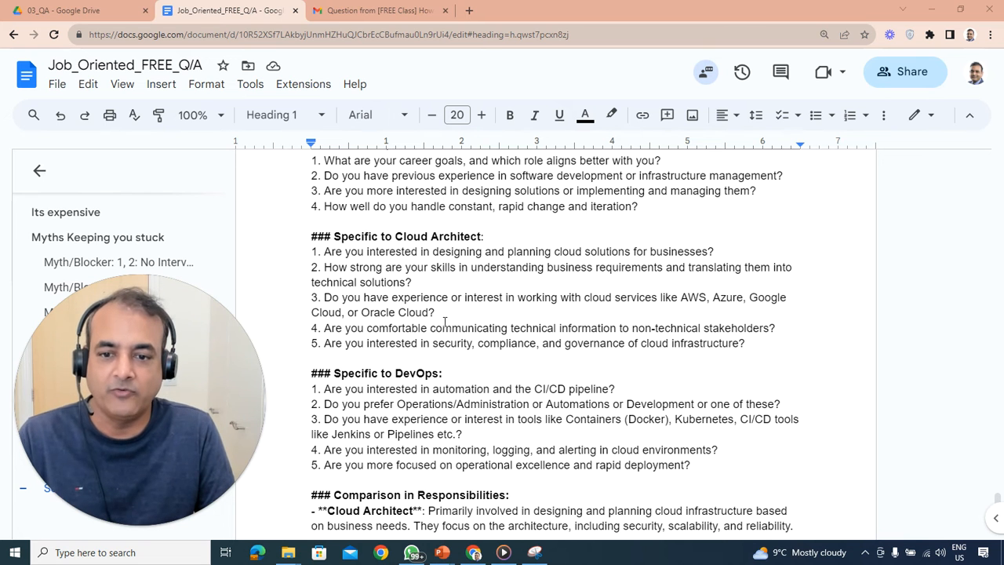
{"action": "scroll", "scroll_direction": "down", "scroll_amount": 3}
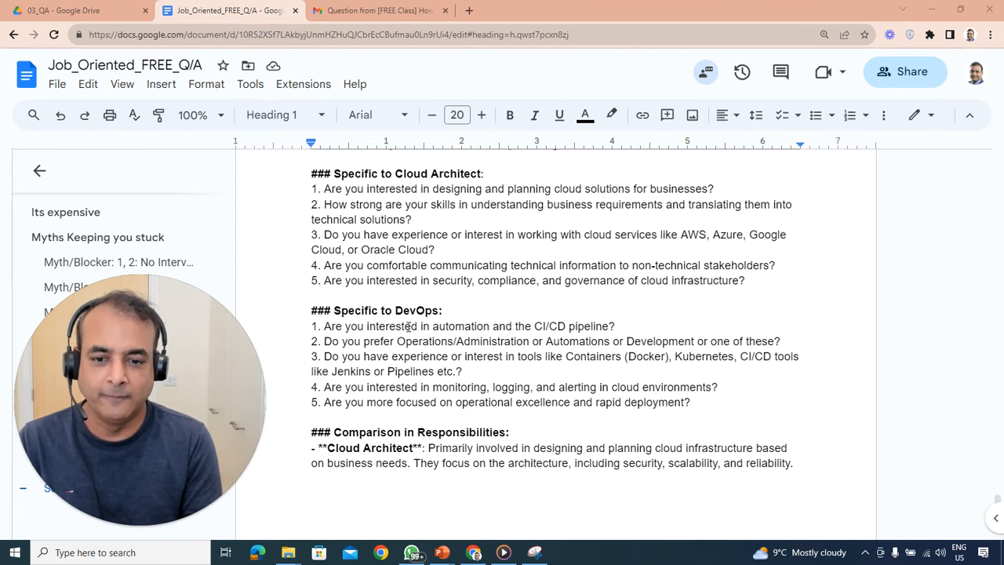
{"action": "scroll", "scroll_direction": "down", "scroll_amount": 3}
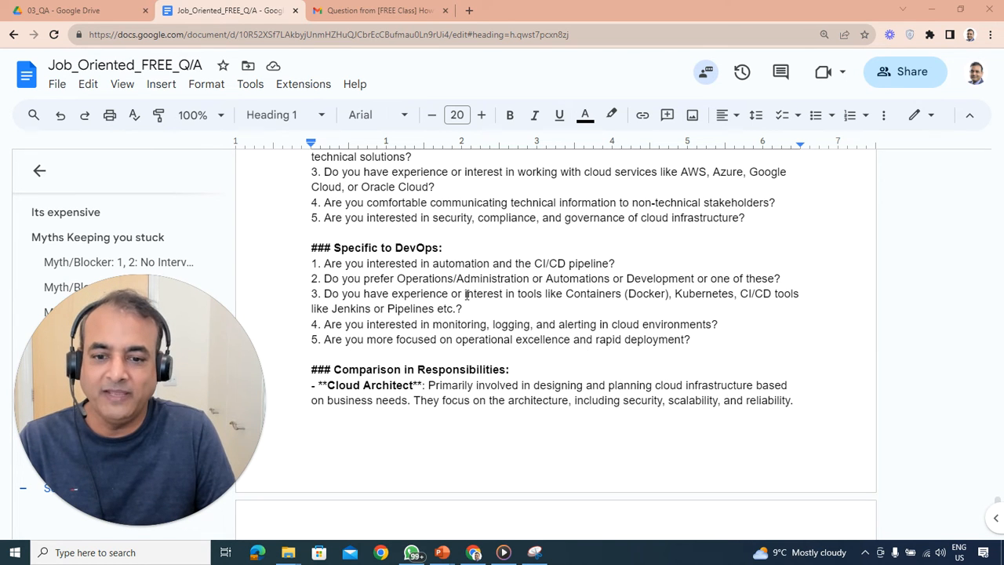
{"action": "scroll", "scroll_direction": "down", "scroll_amount": 3}
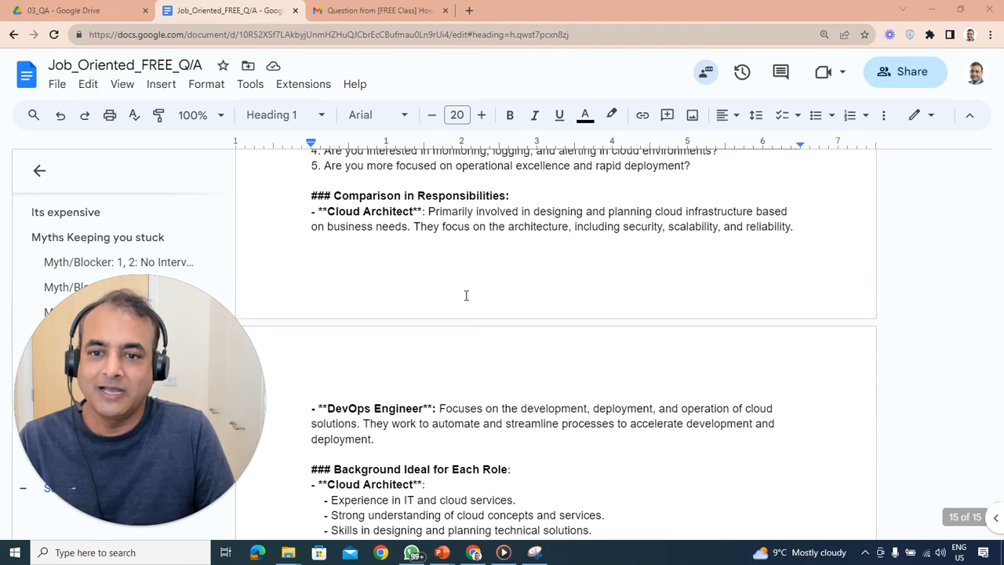
{"action": "scroll", "scroll_direction": "down", "scroll_amount": 3}
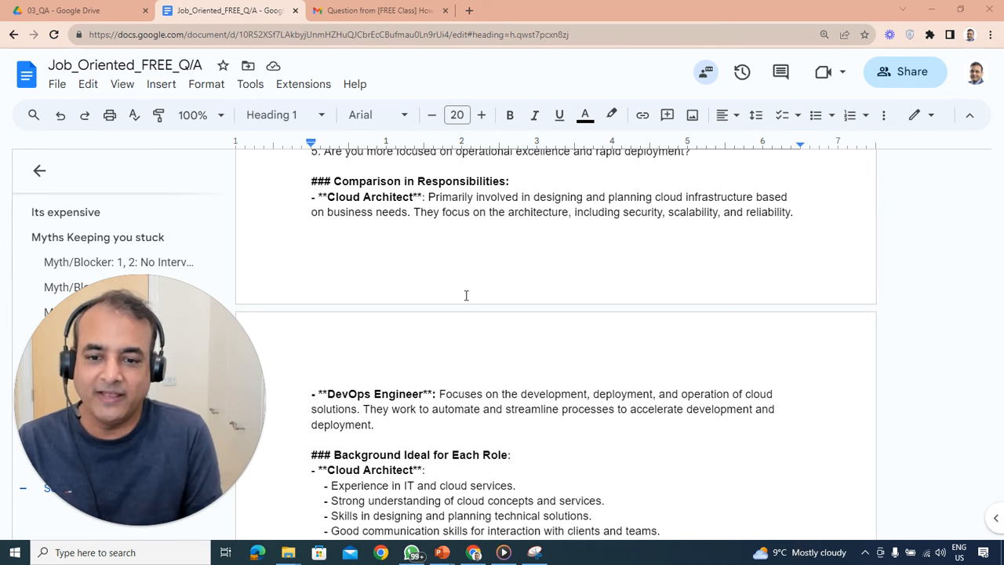
{"action": "scroll", "scroll_direction": "down", "scroll_amount": 3}
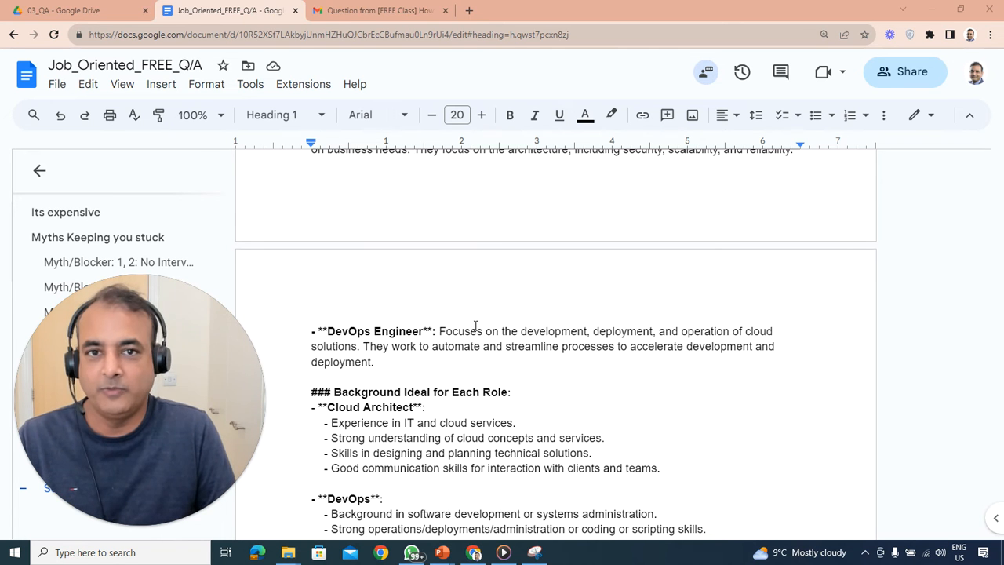
{"action": "scroll", "scroll_direction": "down", "scroll_amount": 3}
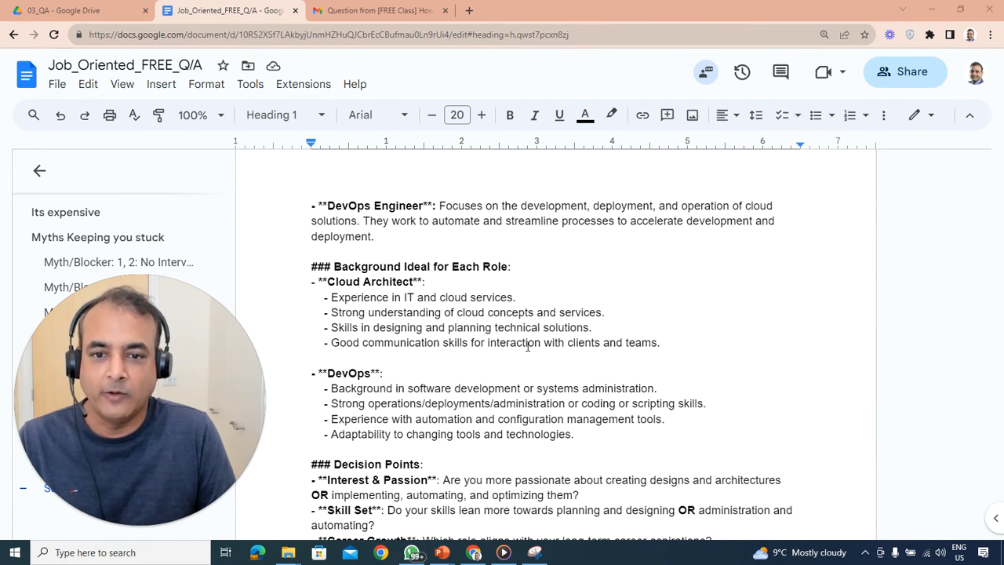
{"action": "scroll", "scroll_direction": "down", "scroll_amount": 3}
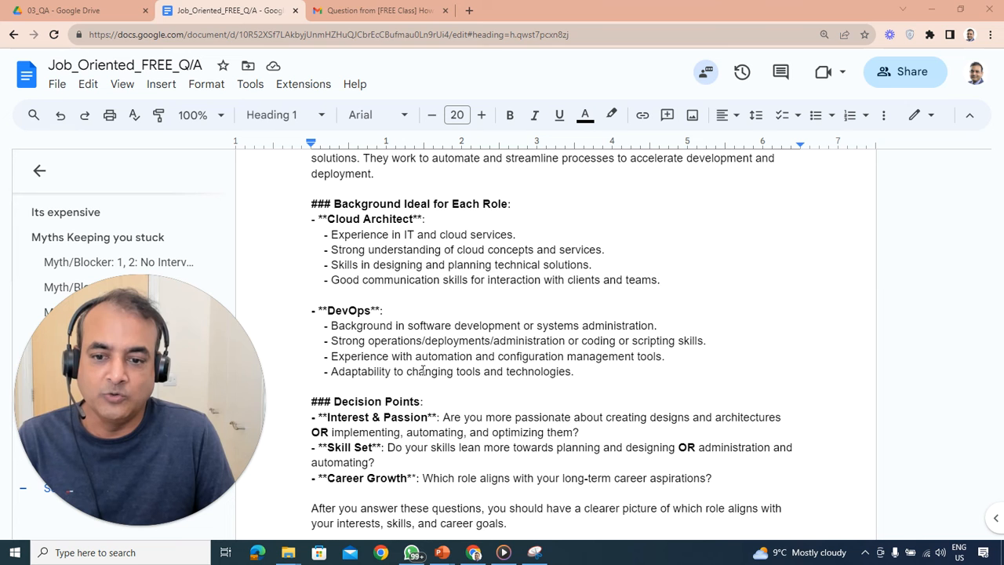
{"action": "scroll", "scroll_direction": "down", "scroll_amount": 3}
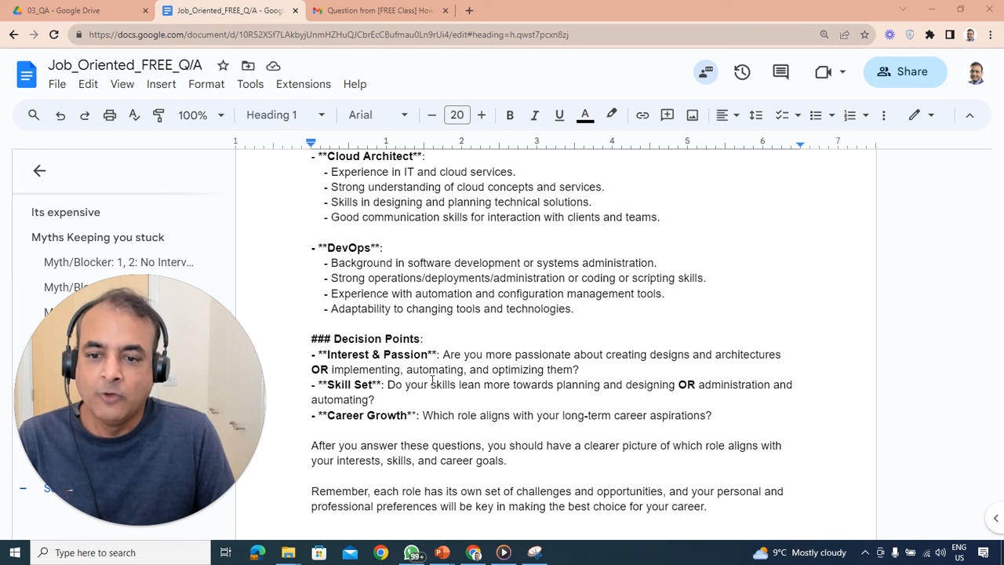